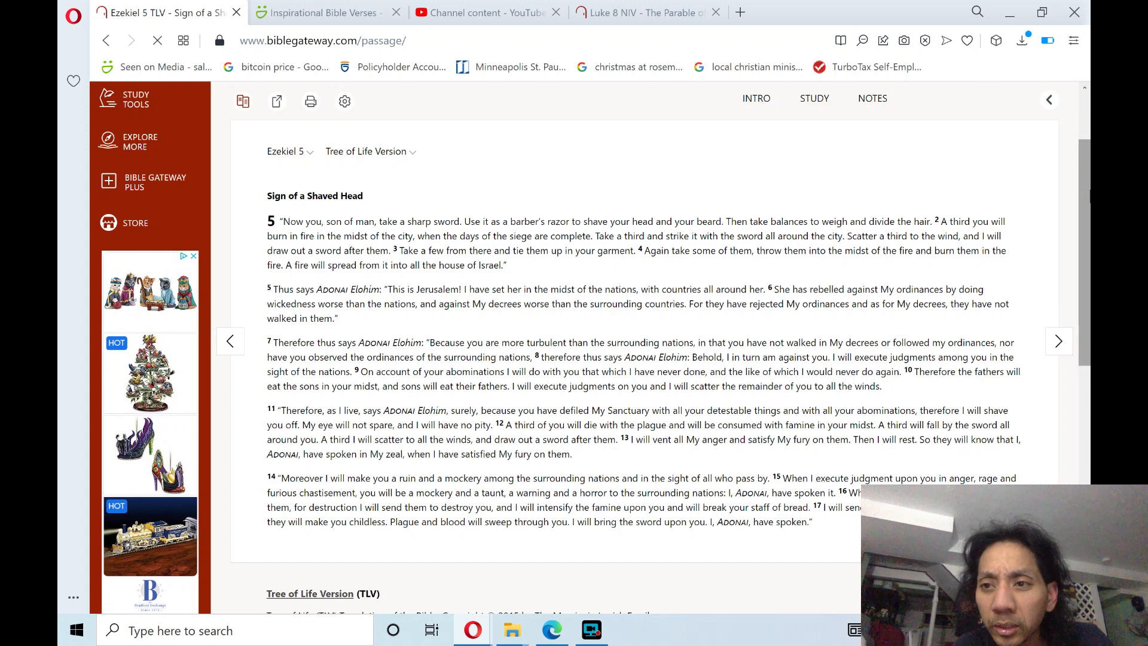
Step: Return to the top of Ezekiel 5 and open the Screen Recorder window from the taskbar
{"action": "scroll", "scroll_direction": "down", "scroll_amount": 3}
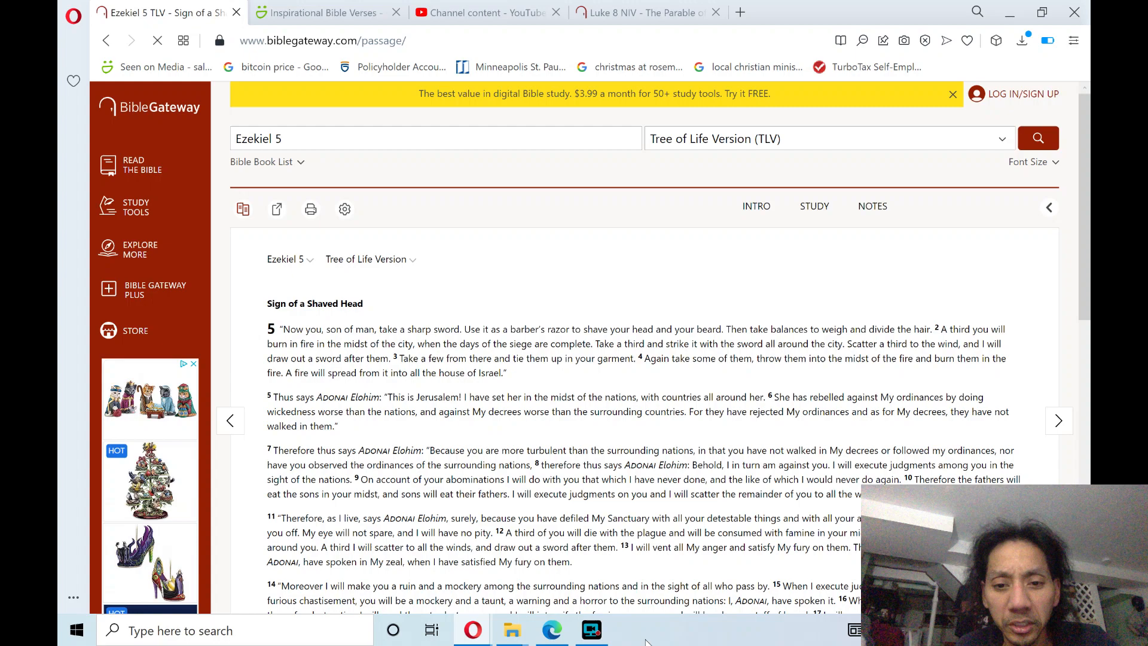
{"action": "left_click", "coordinate": [590, 629]}
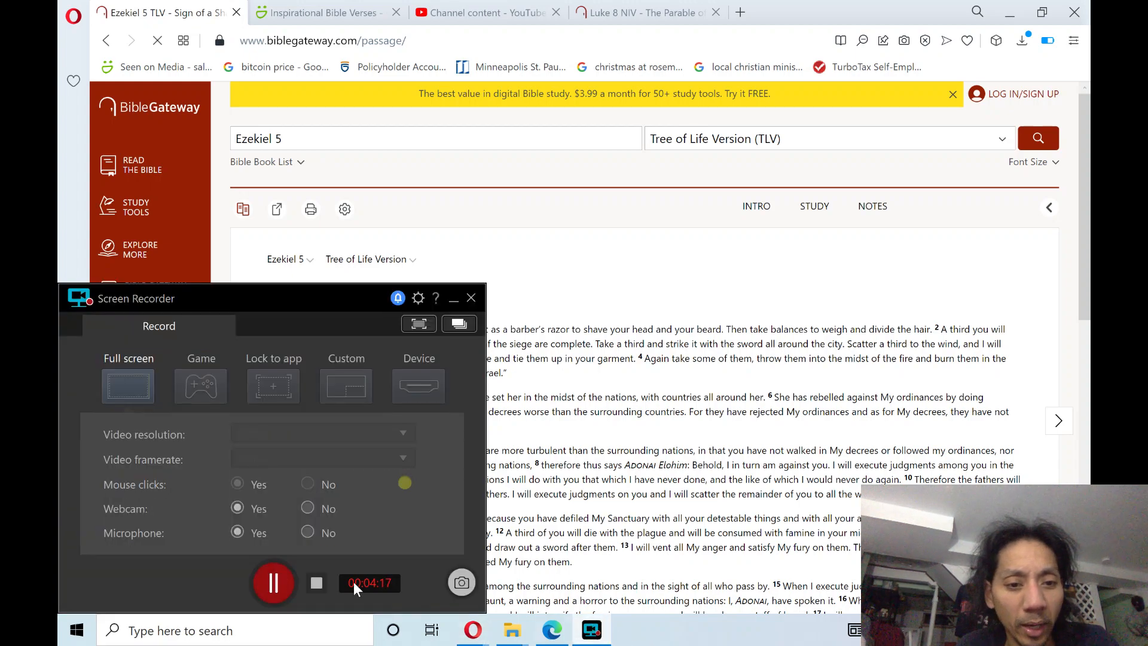